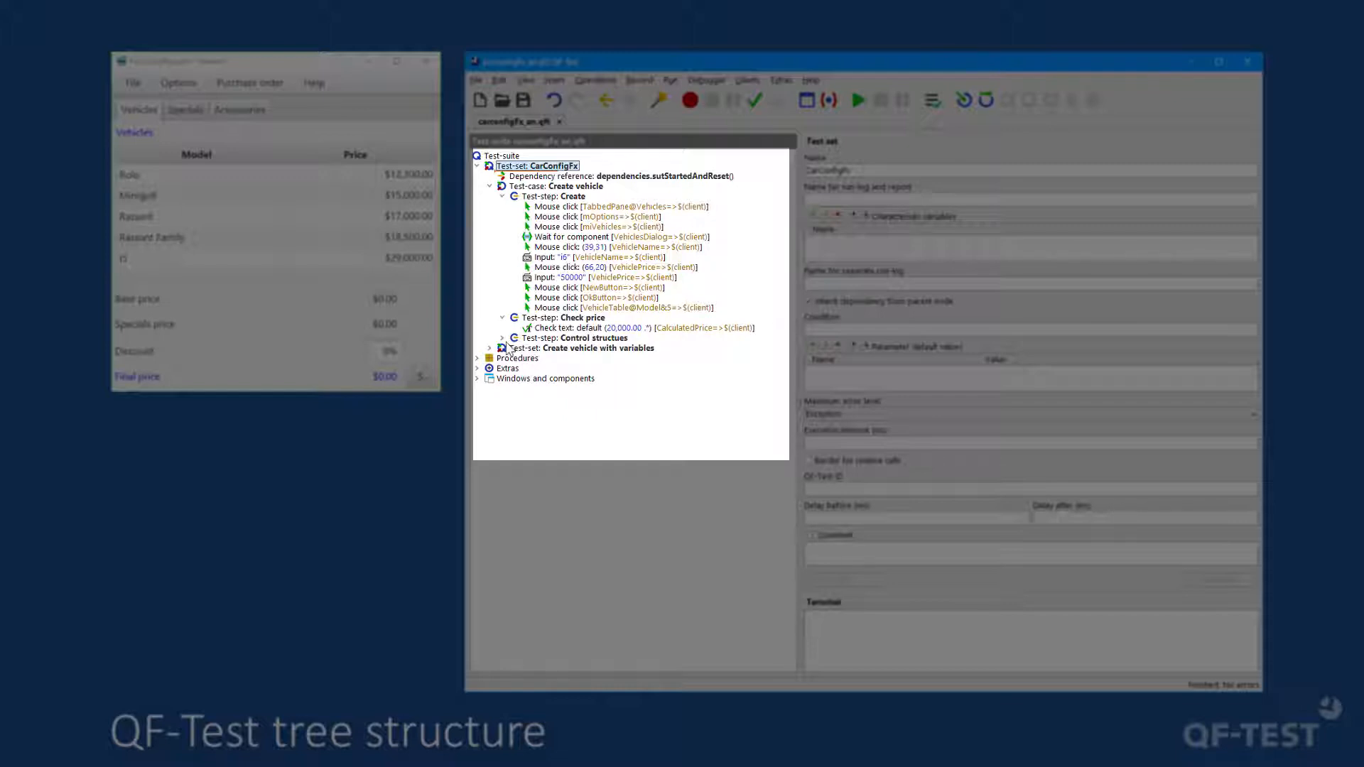
View the Groovy SUT script under Control structures, then return to the CarConfigFx test set
{"action": "left_click", "coordinate": [502, 338]}
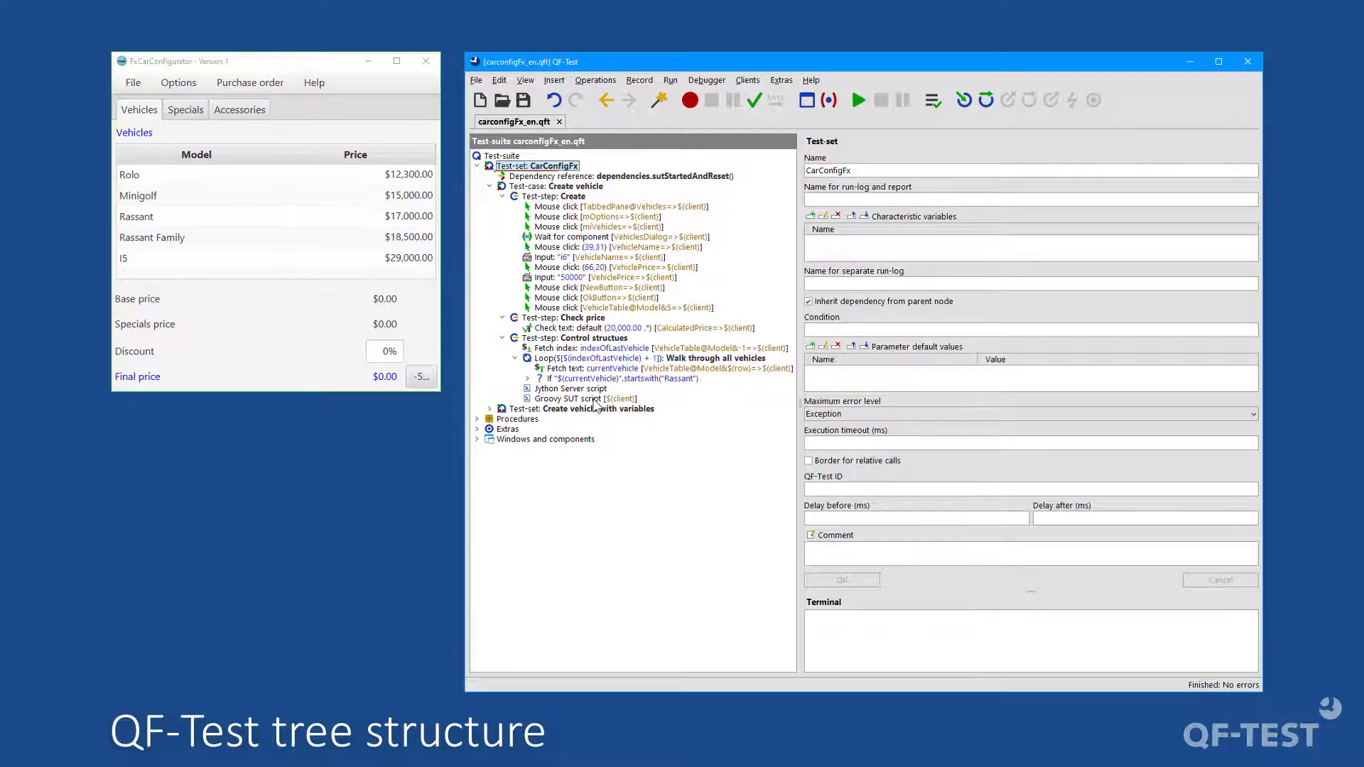
{"action": "left_click", "coordinate": [581, 399]}
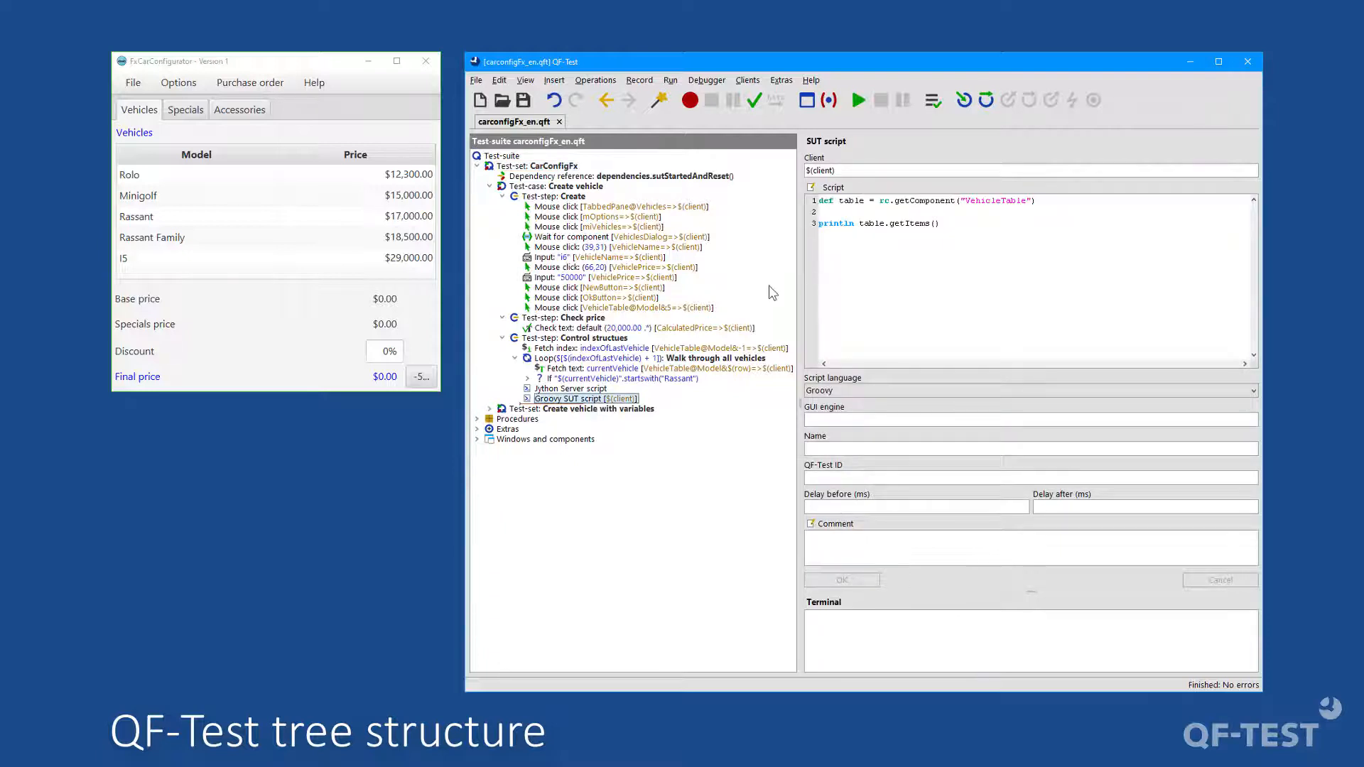
{"action": "left_click", "coordinate": [539, 165]}
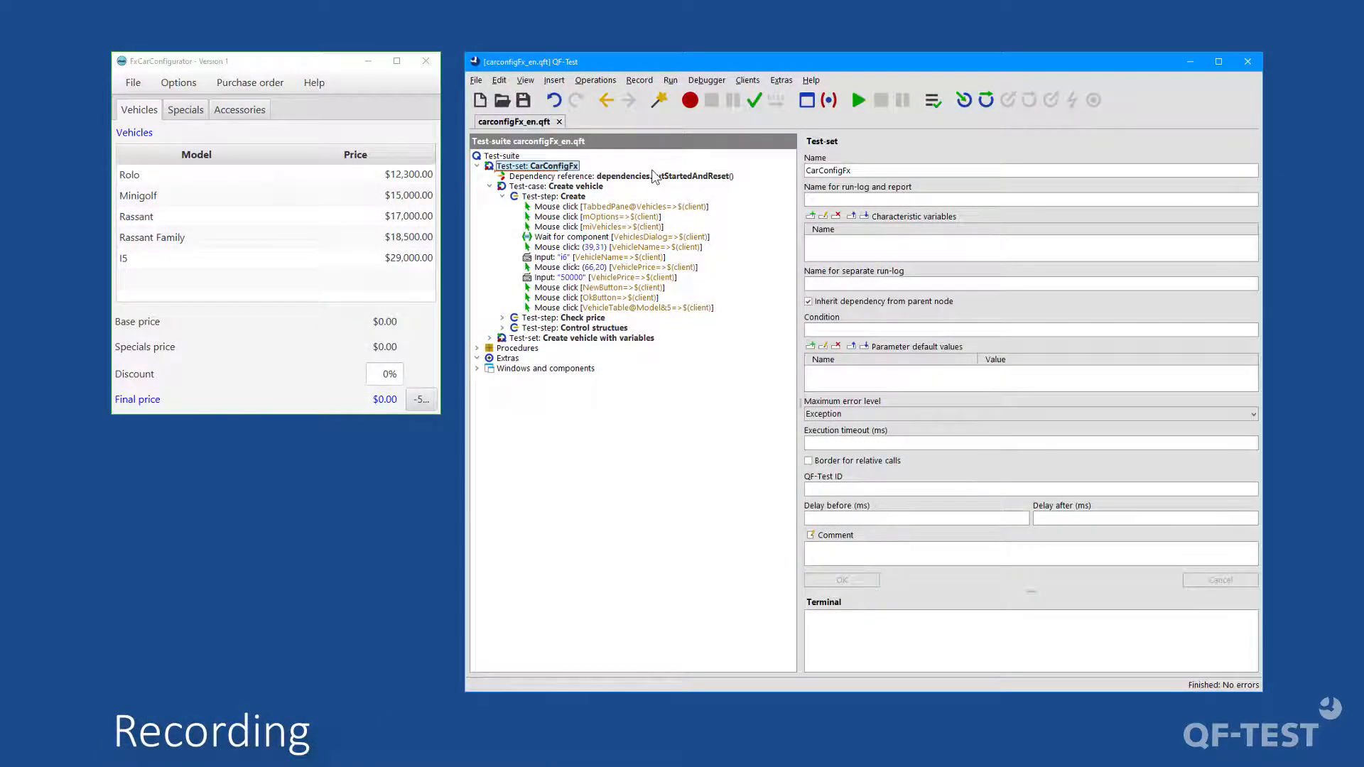
{"action": "mouse_move", "coordinate": [761, 147]}
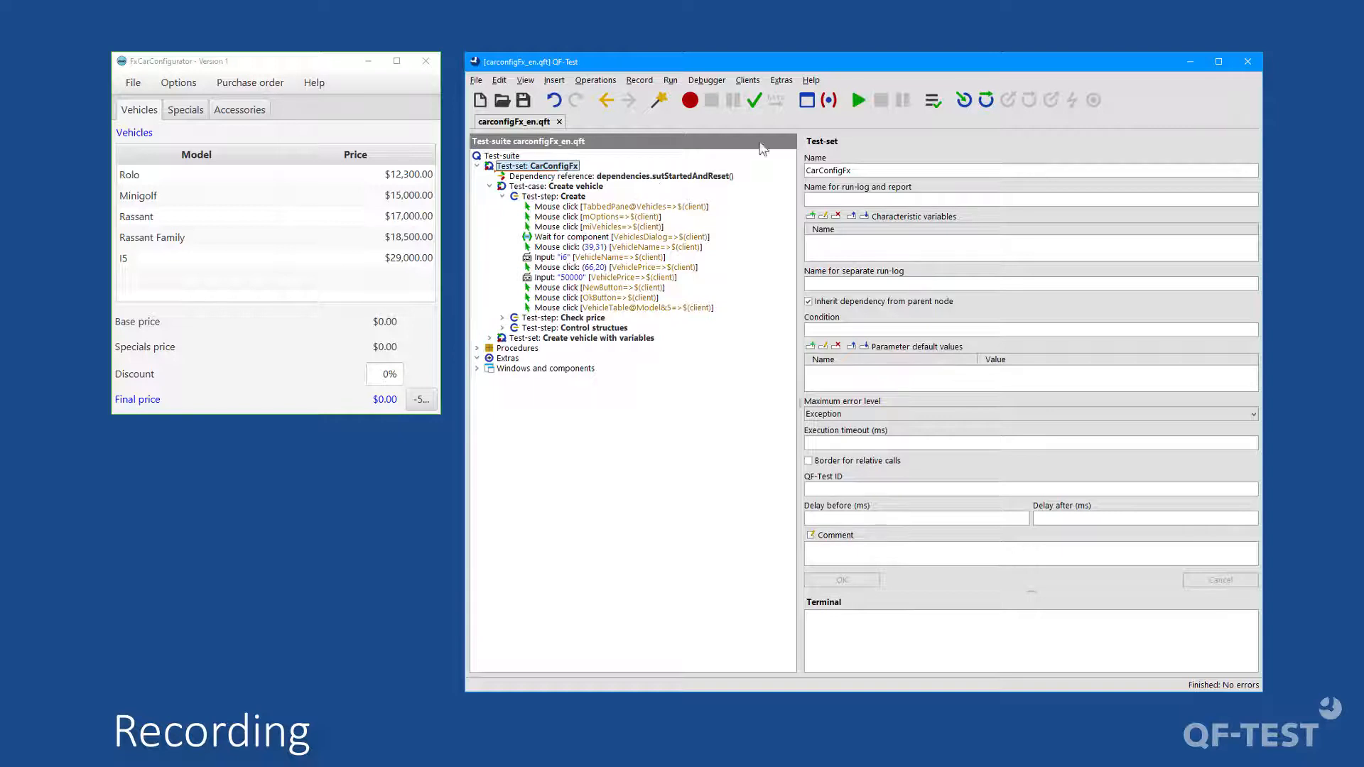
Record clicking Rassant and the 5% discount, and move the sequence into Create vehicle
{"action": "left_click", "coordinate": [690, 100]}
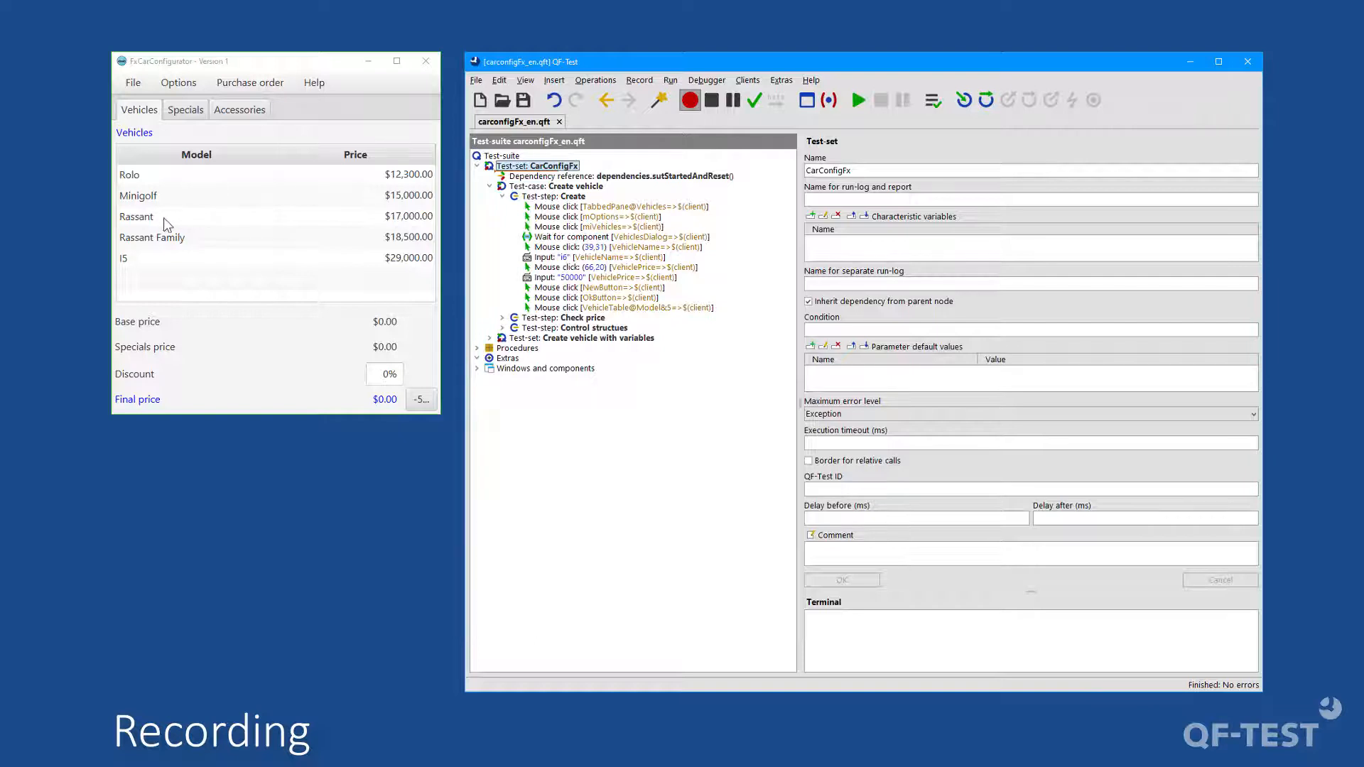
{"action": "left_click", "coordinate": [135, 217]}
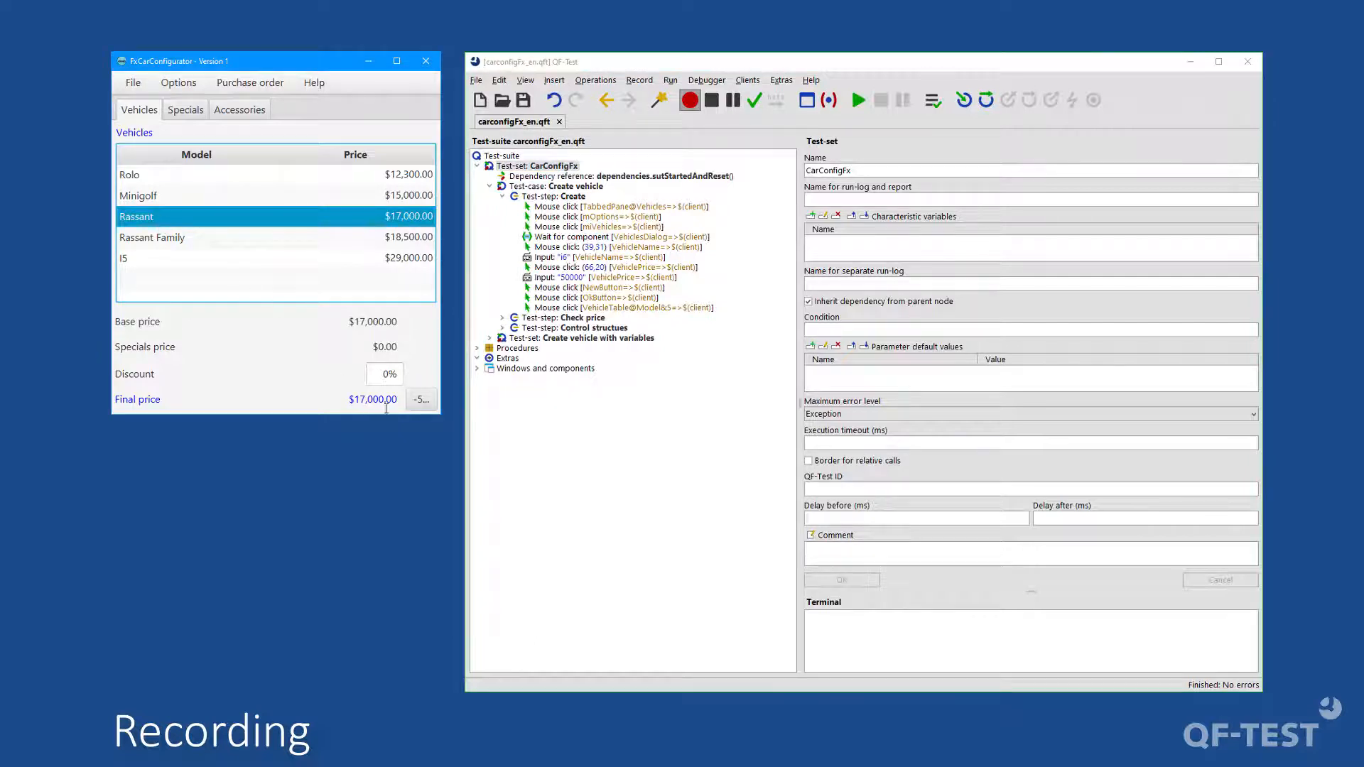
{"action": "left_click", "coordinate": [420, 399]}
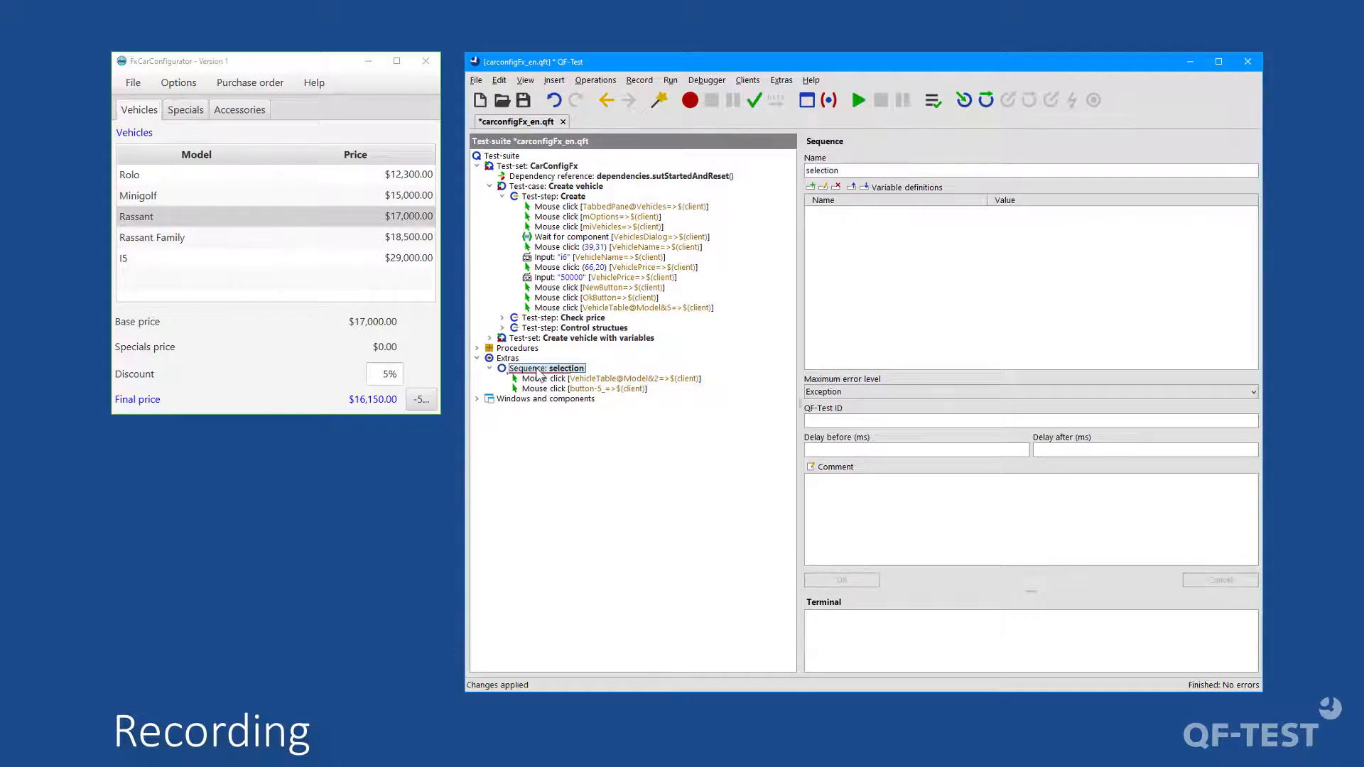
{"action": "left_click", "coordinate": [489, 338]}
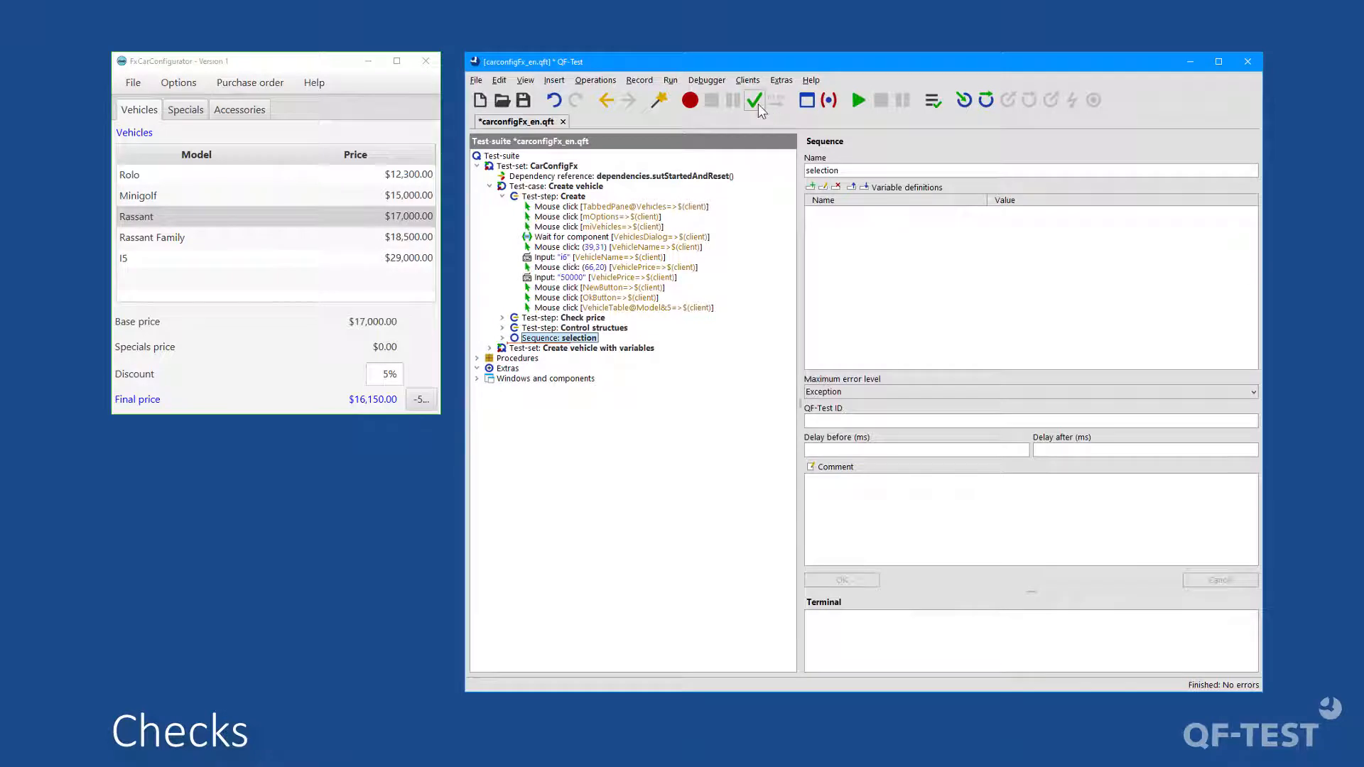
Record a row check on the Rassant row and name the sequence 'checks'
{"action": "left_click", "coordinate": [753, 101]}
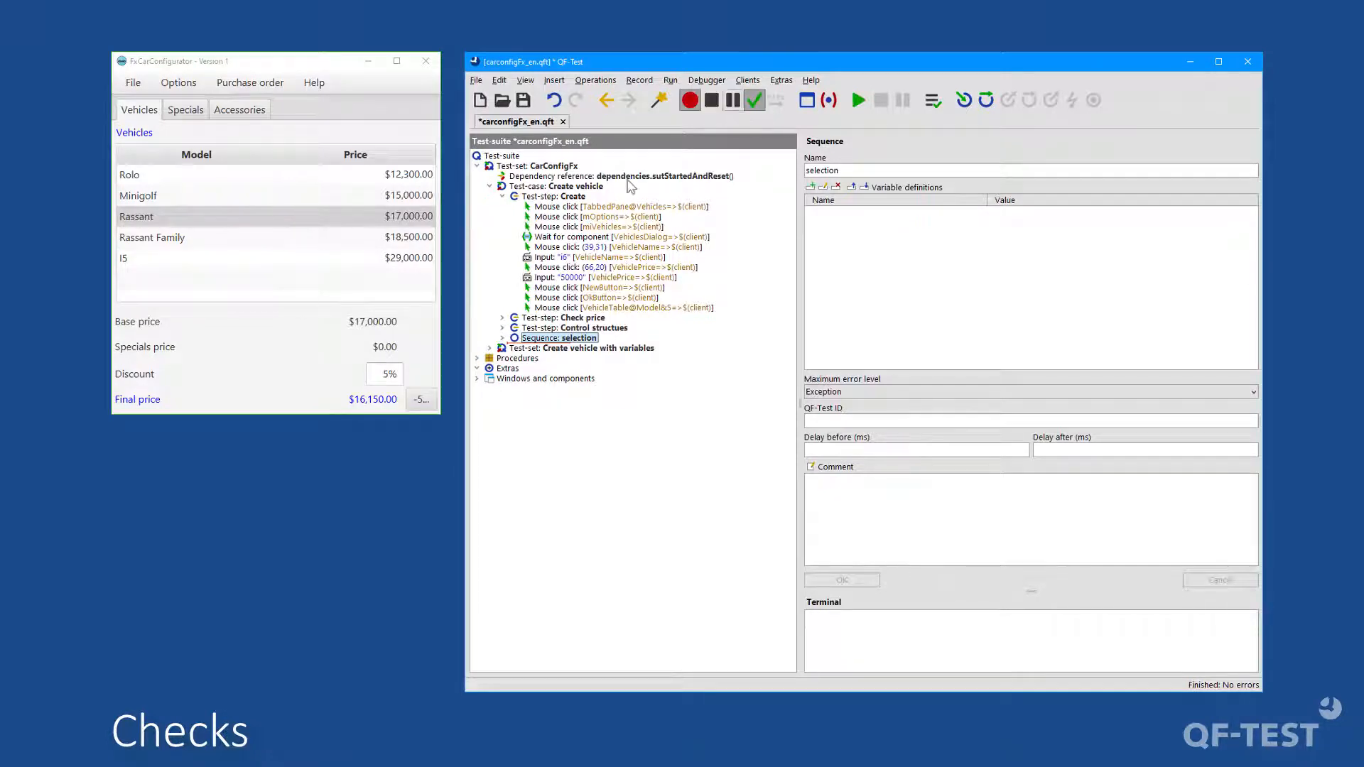
{"action": "left_click", "coordinate": [373, 399]}
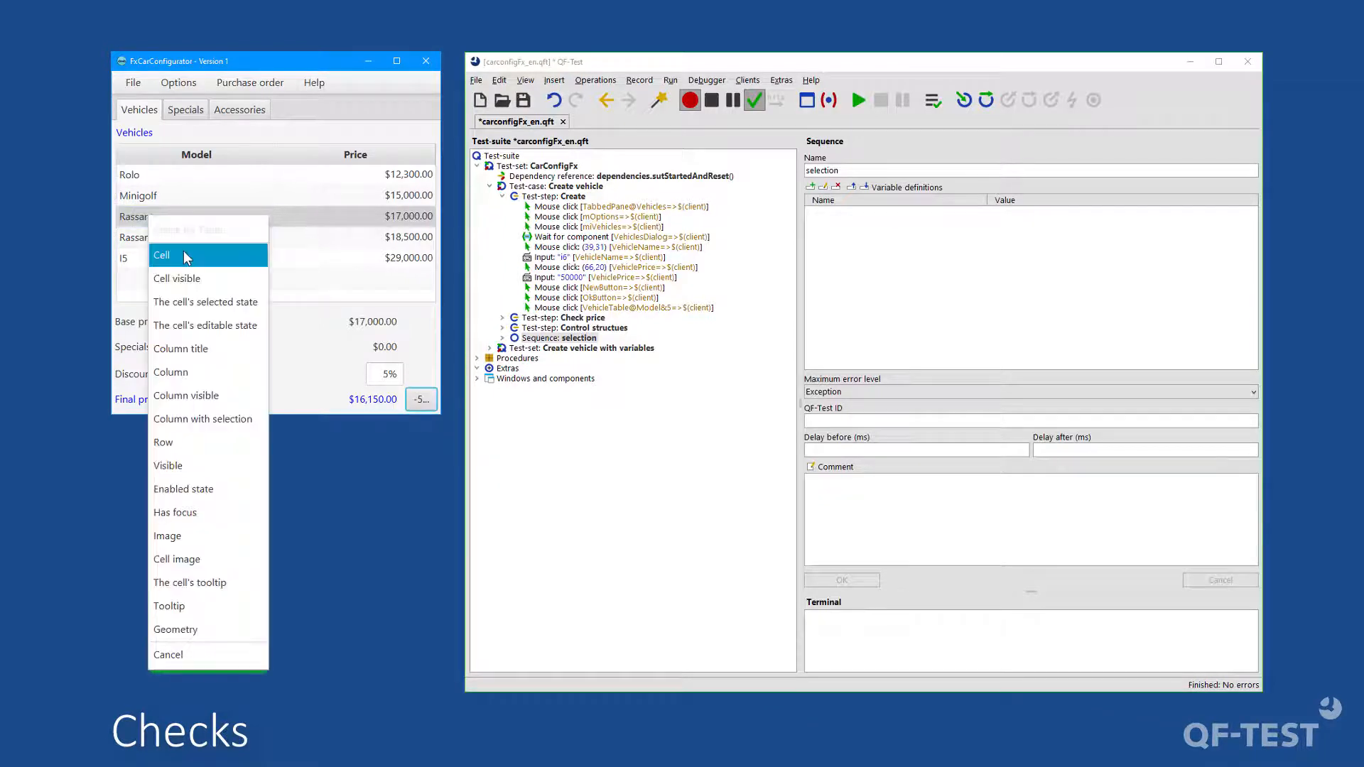
{"action": "mouse_move", "coordinate": [190, 446]}
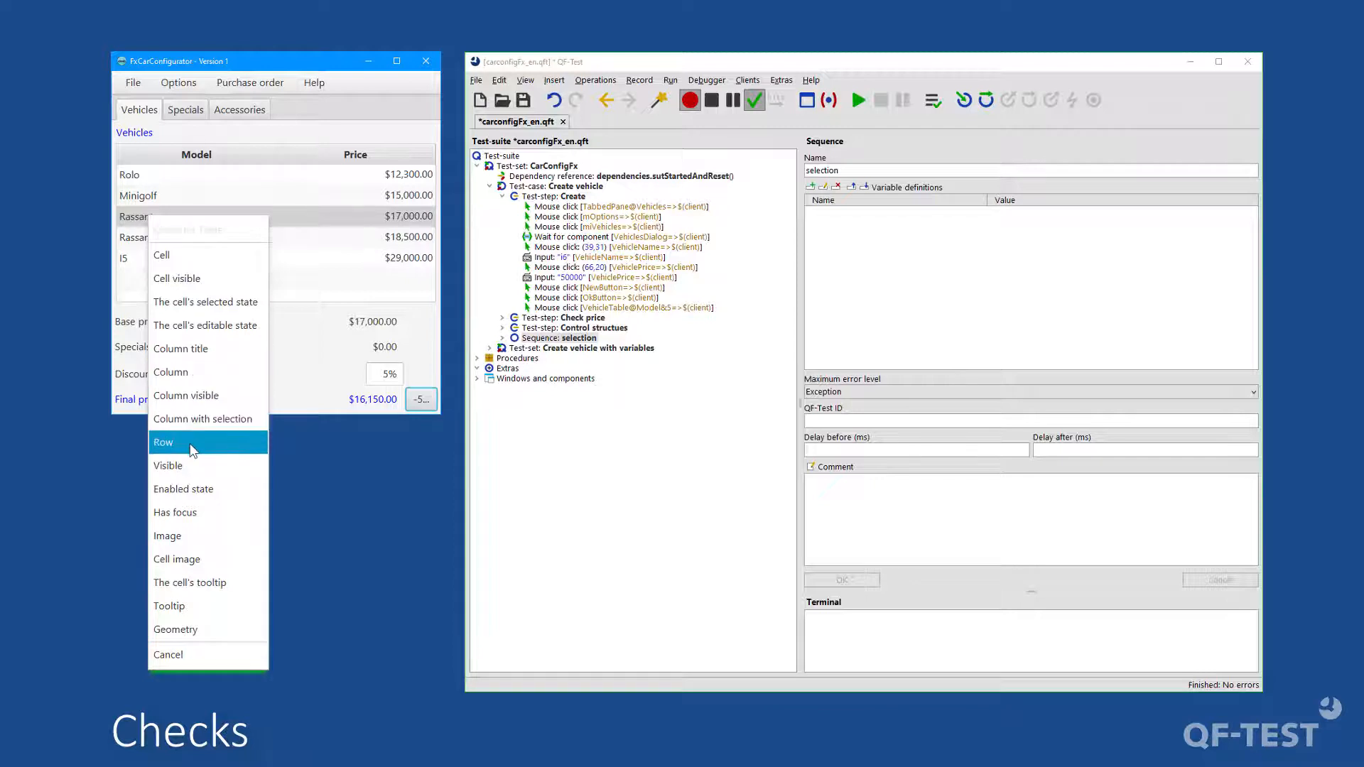
{"action": "left_click", "coordinate": [162, 442]}
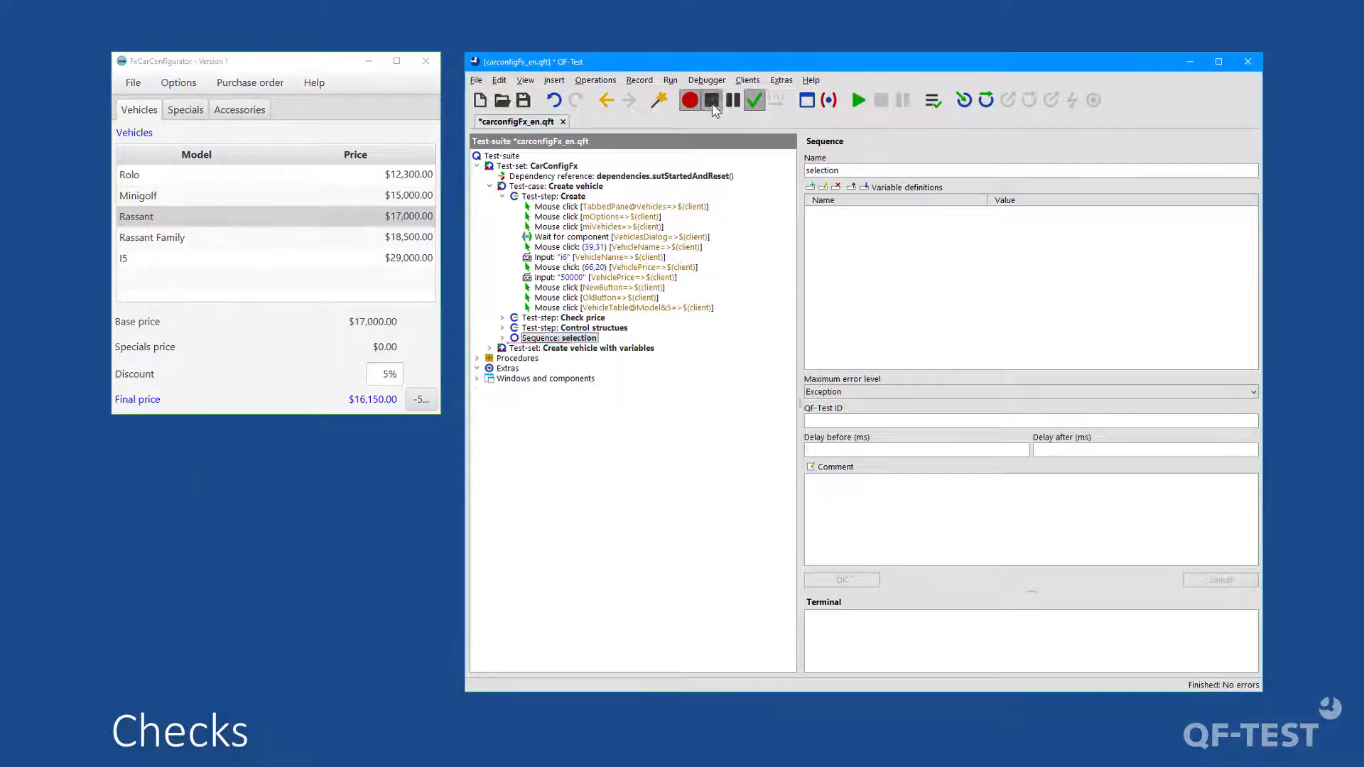
{"action": "left_click", "coordinate": [710, 100]}
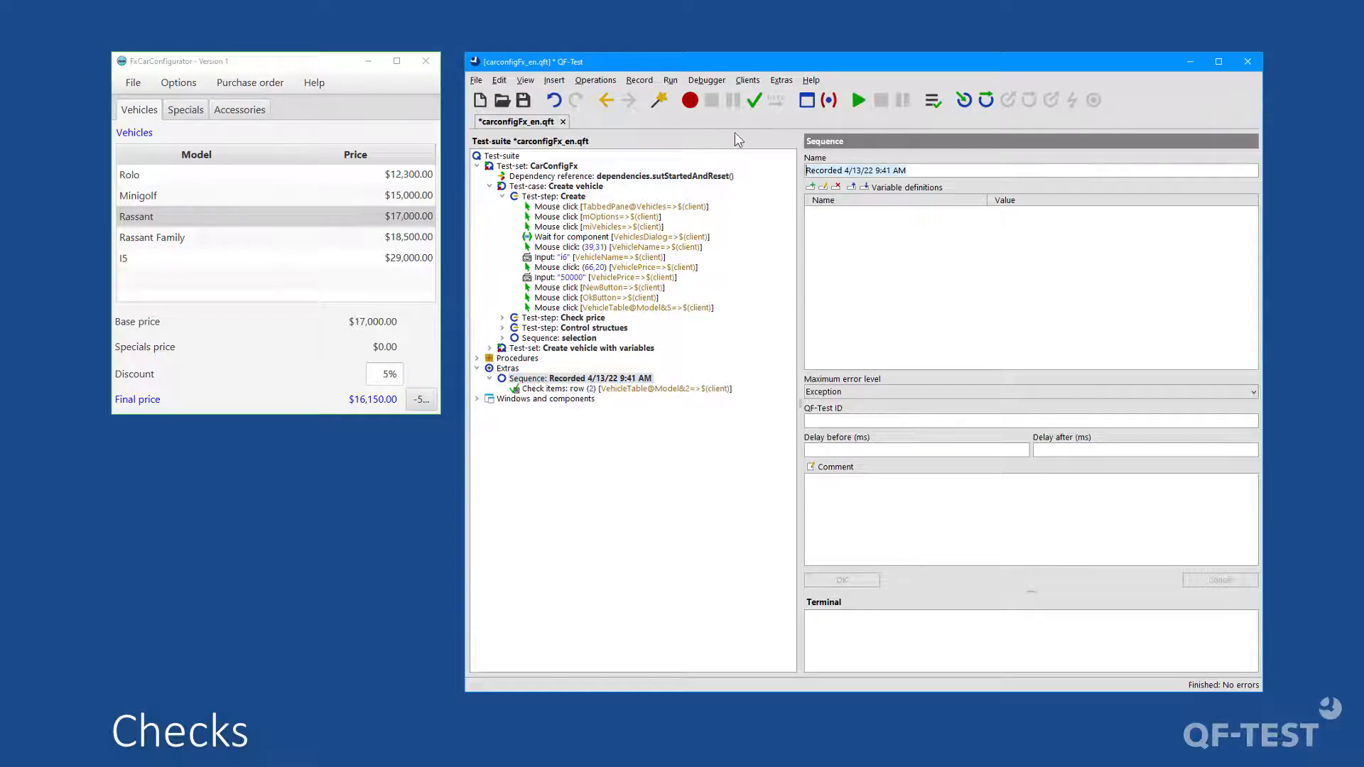
{"action": "type", "text": "checks"}
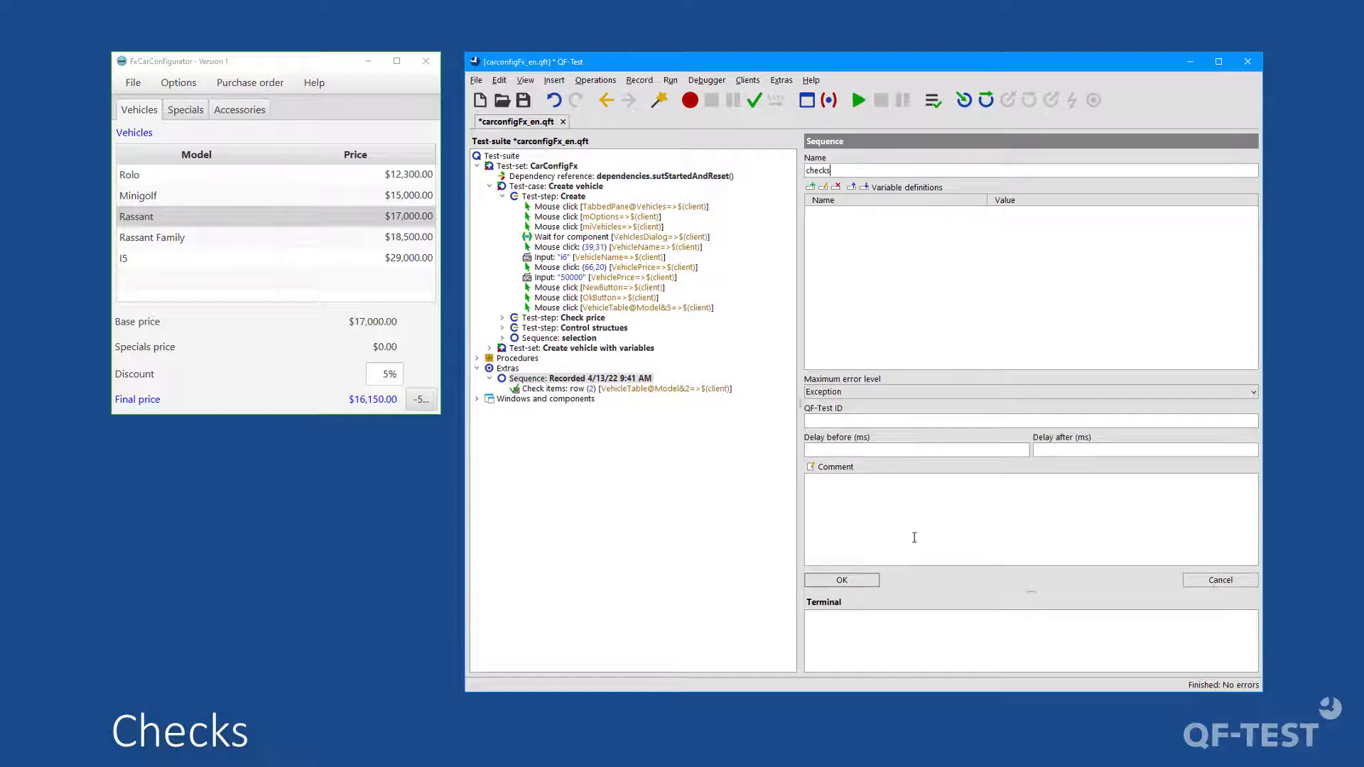
{"action": "left_click", "coordinate": [841, 580]}
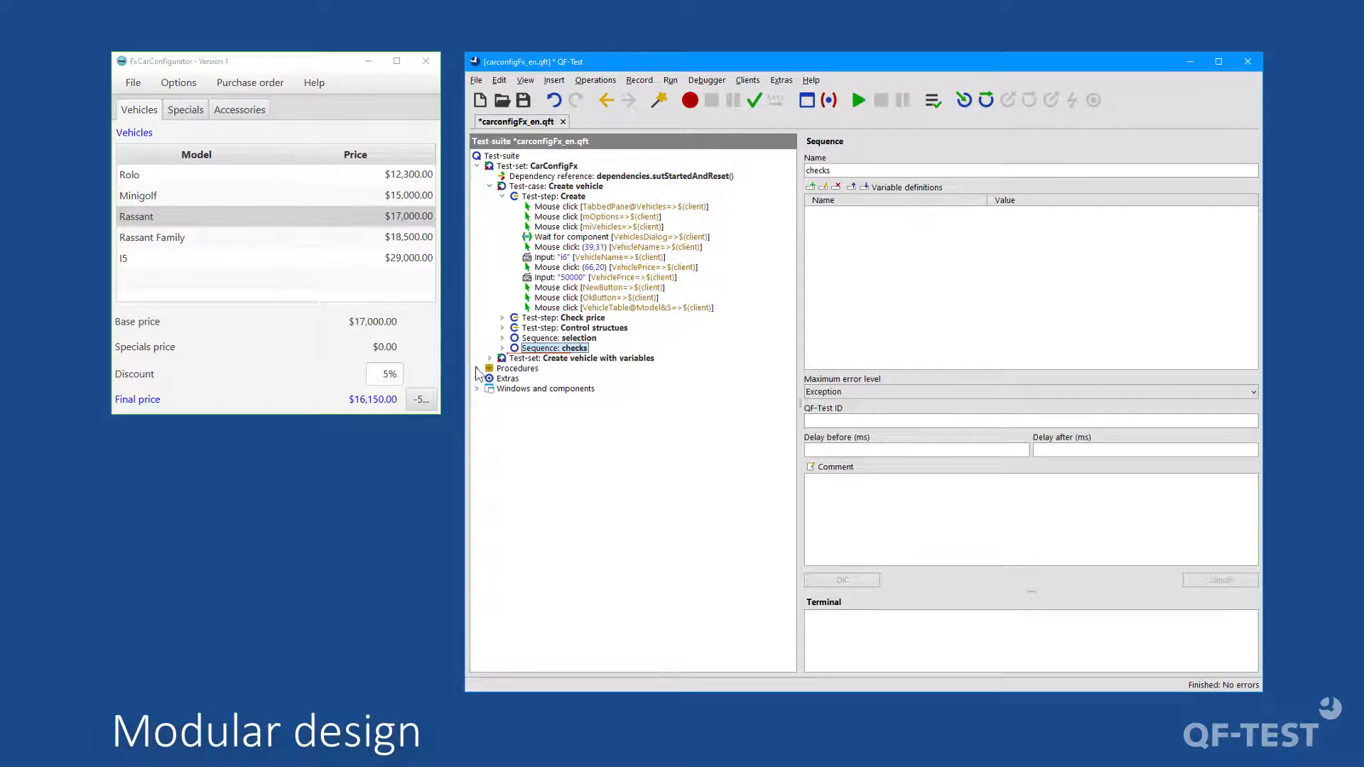
Expand and collapse the Procedures packages, then expand 'Create vehicle with variables'
{"action": "left_click", "coordinate": [477, 368]}
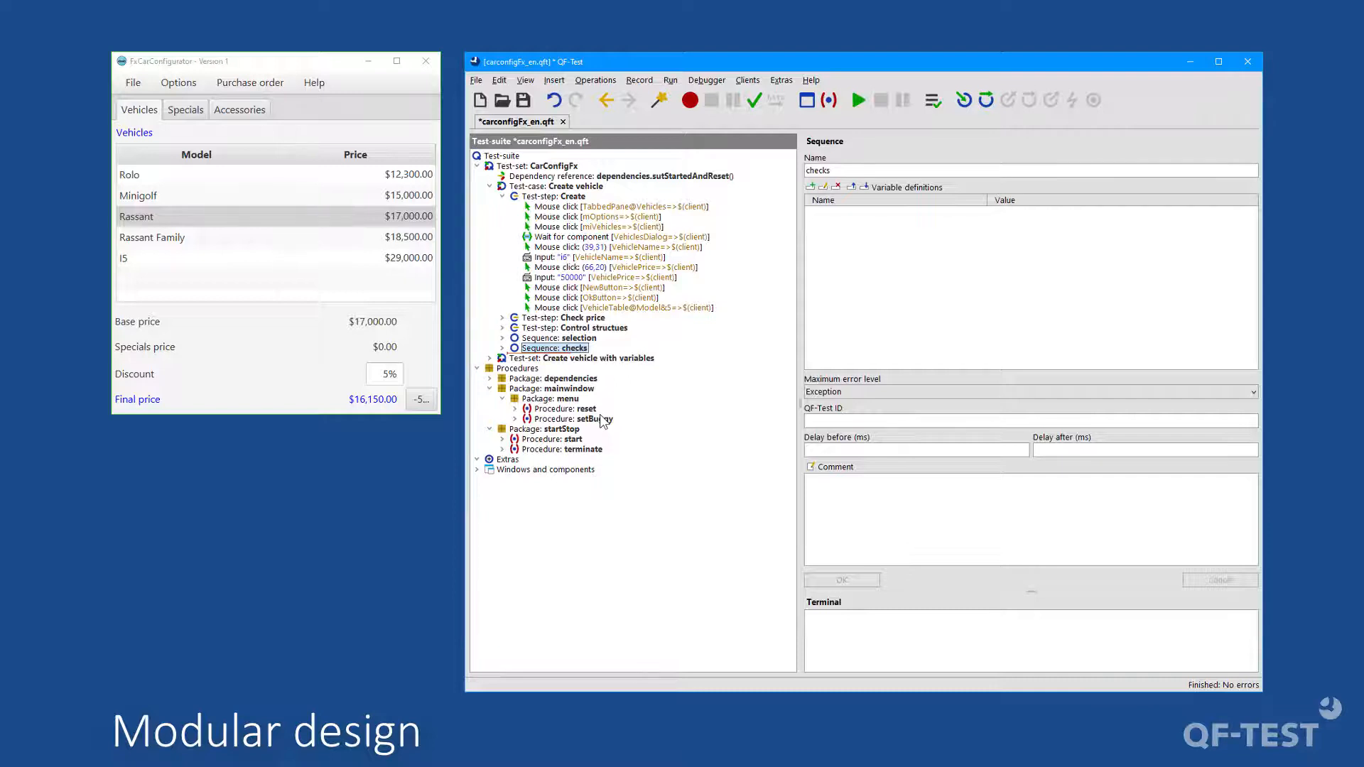
{"action": "mouse_move", "coordinate": [616, 395]}
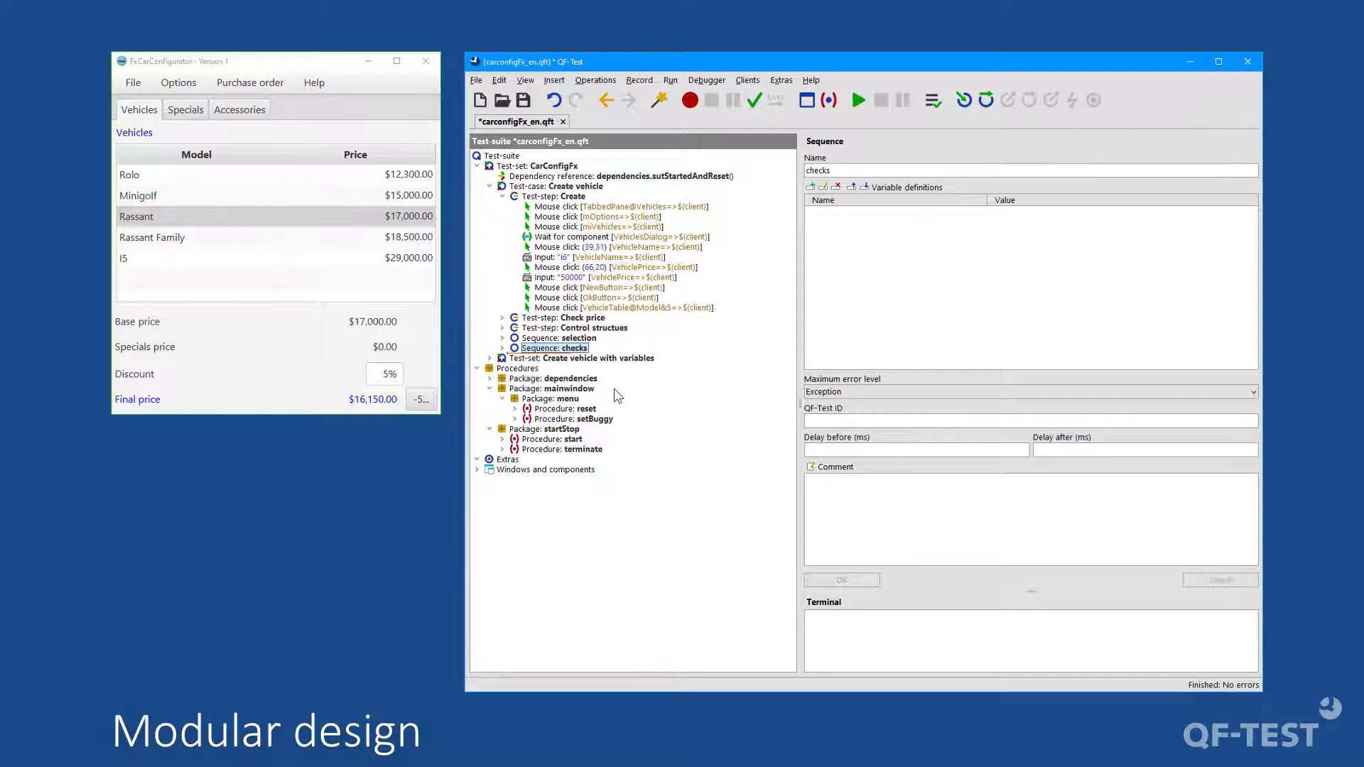
{"action": "left_click", "coordinate": [556, 185]}
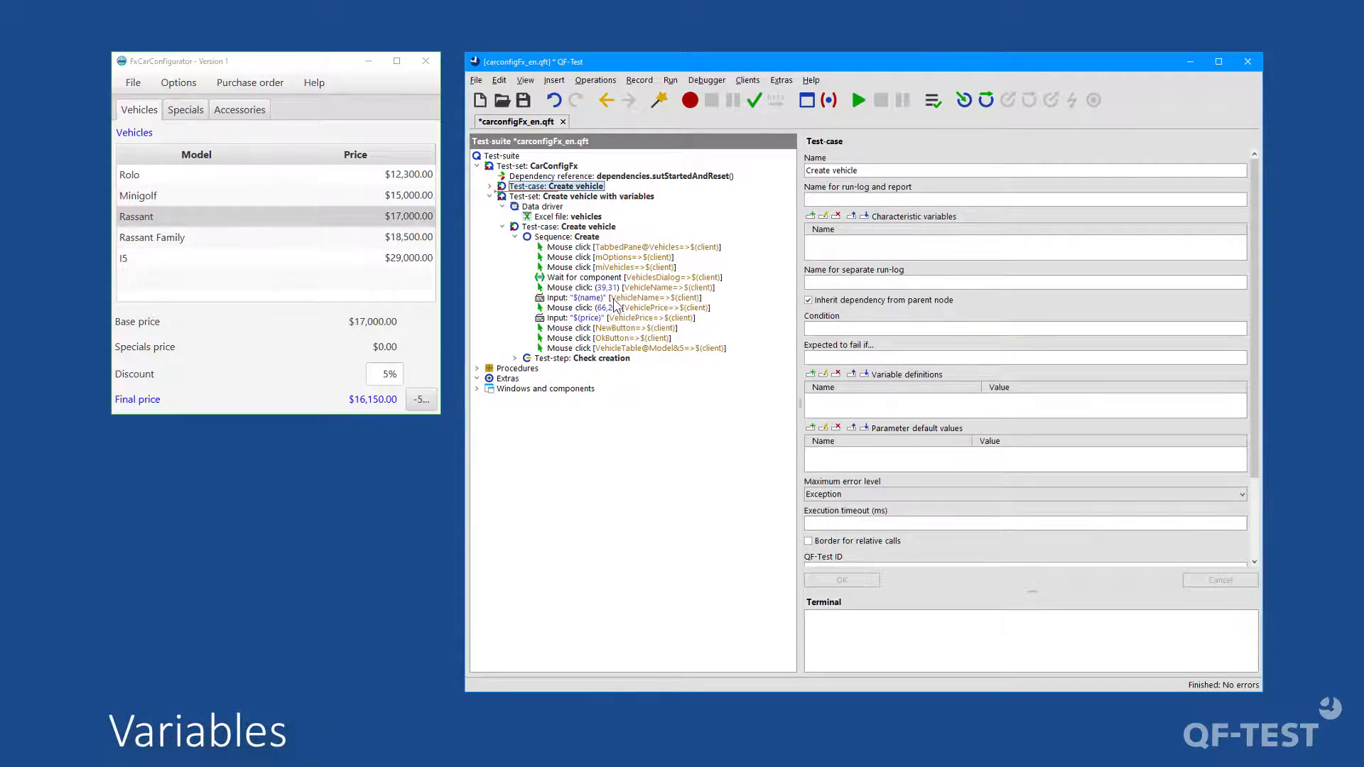
{"action": "left_click", "coordinate": [578, 297]}
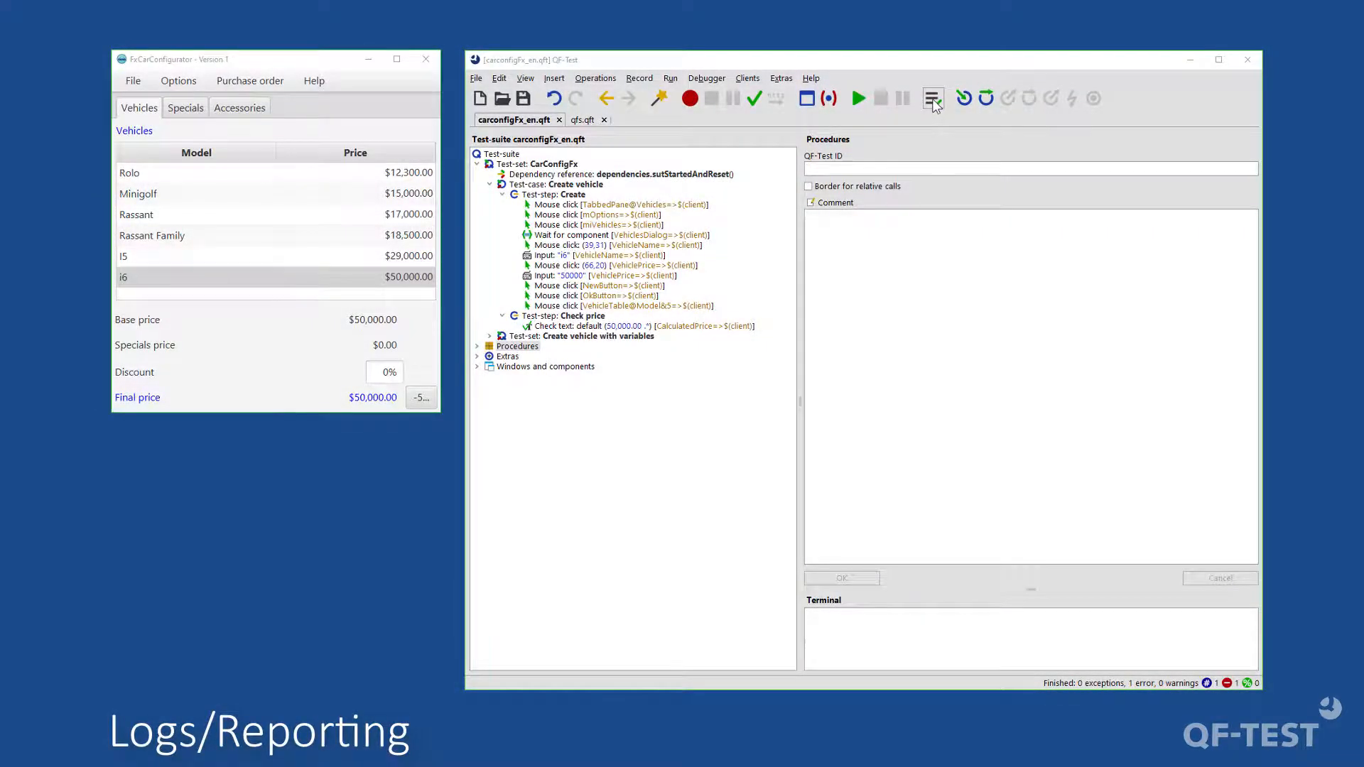
Open the last run-log, expand the Create vehicle test case and view the window screenshot
{"action": "left_click", "coordinate": [931, 98]}
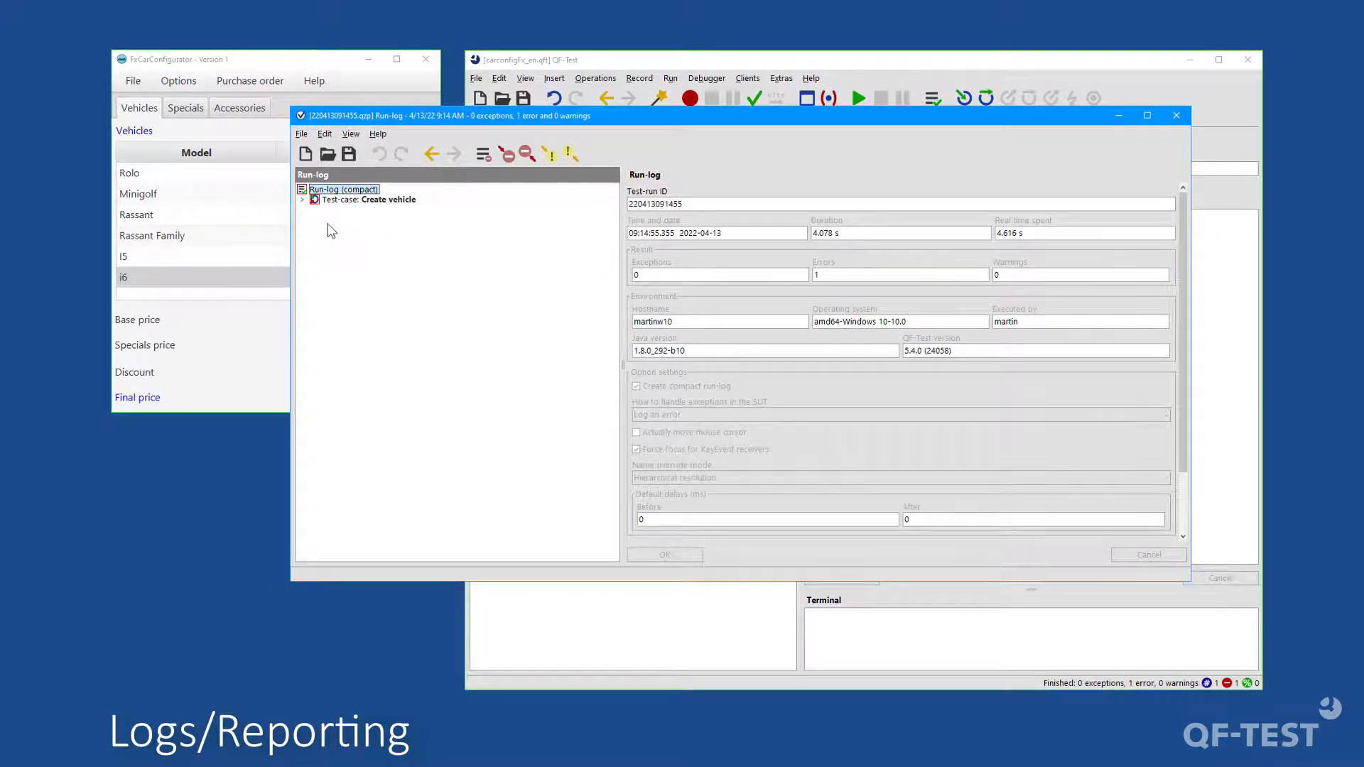
{"action": "left_click", "coordinate": [302, 199]}
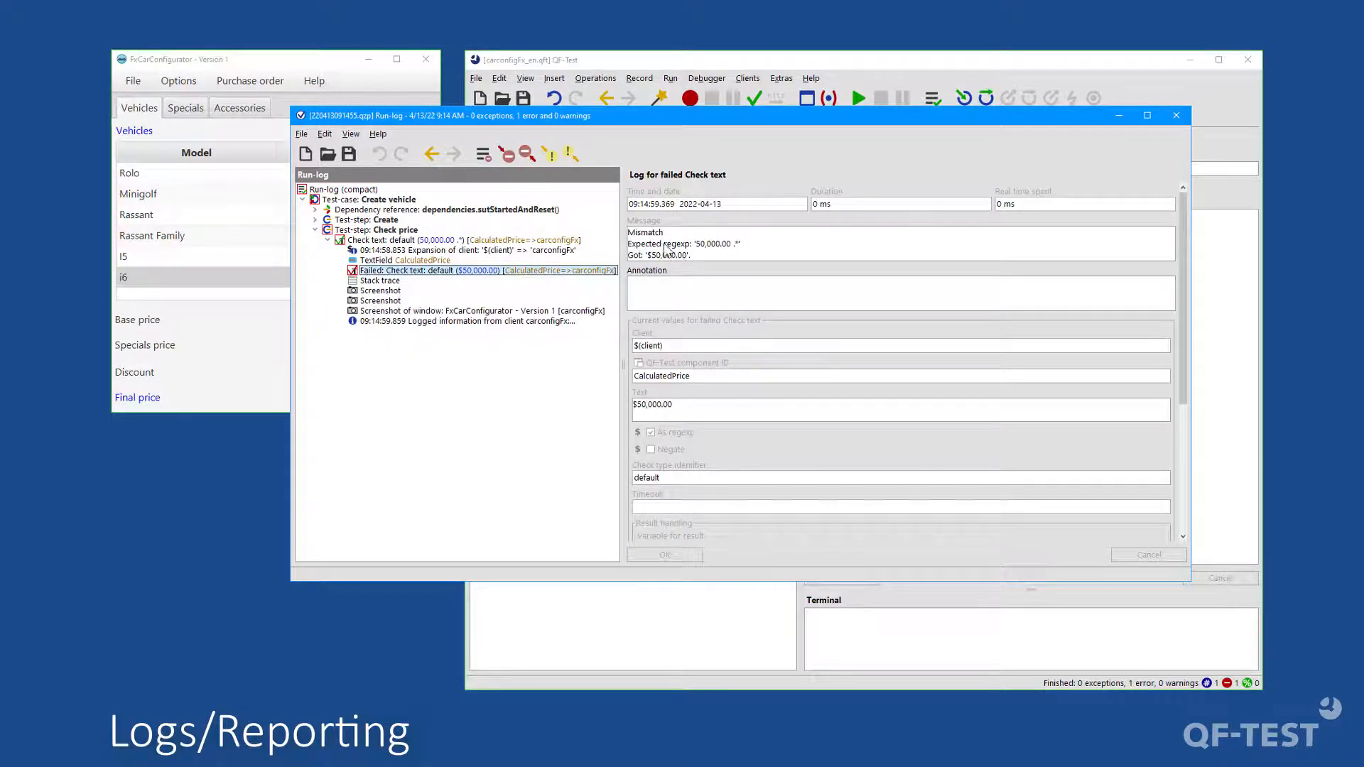
{"action": "mouse_move", "coordinate": [442, 287]}
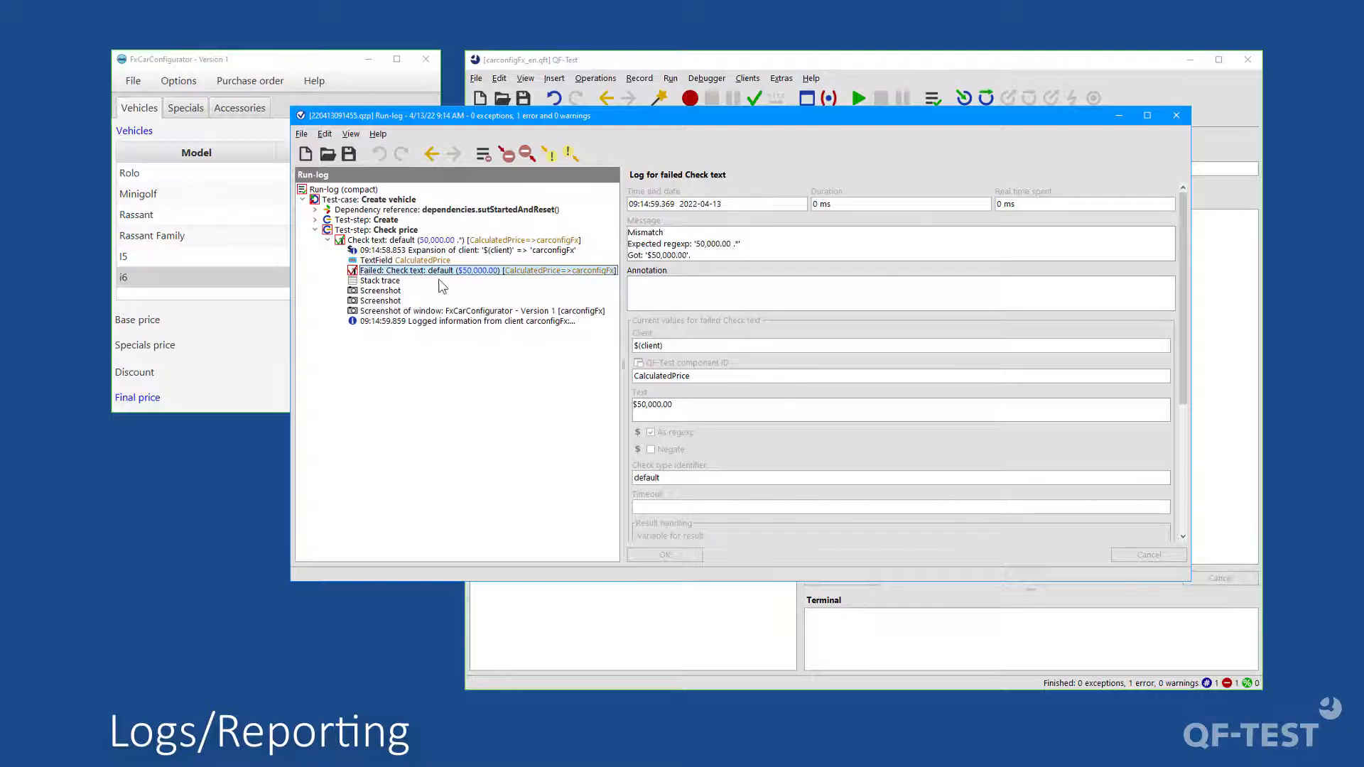
{"action": "left_click", "coordinate": [478, 311]}
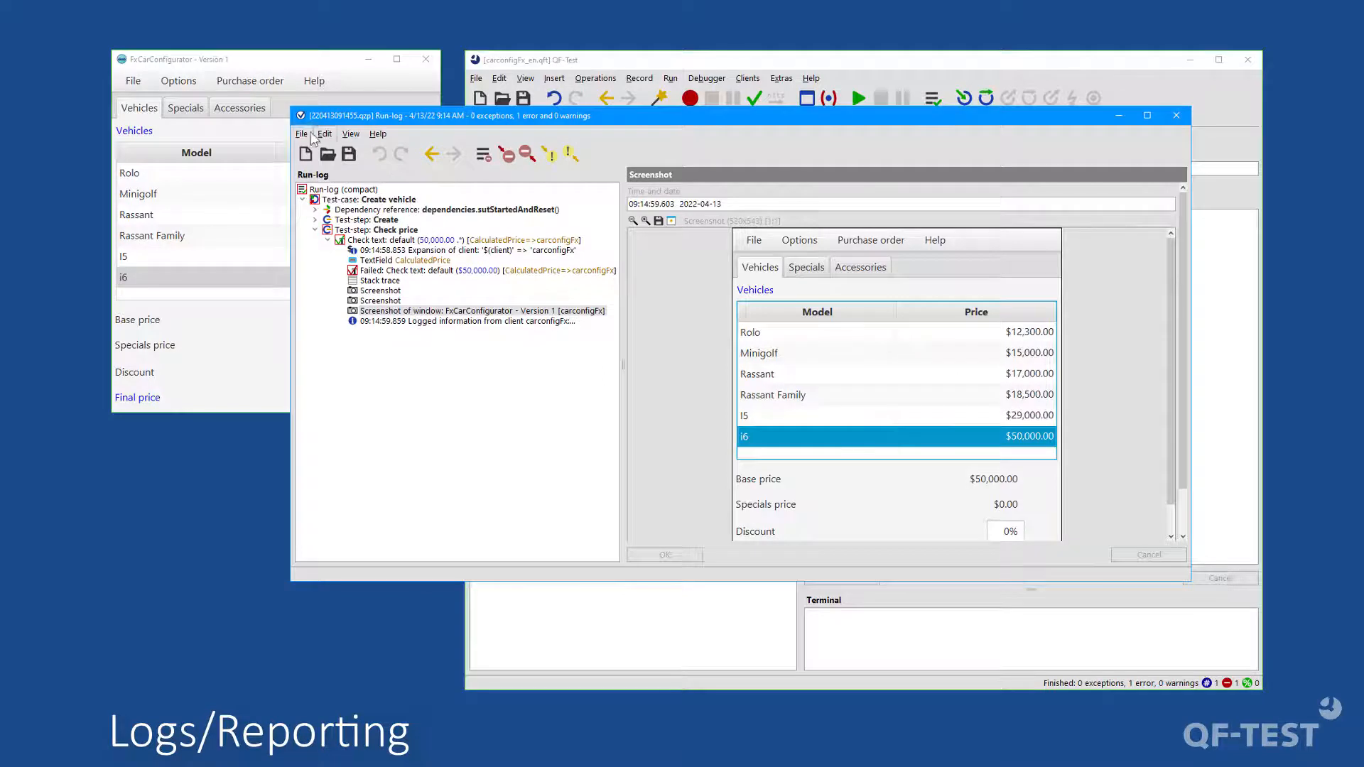
Generate a report from the run-log with the default settings
{"action": "left_click", "coordinate": [300, 133]}
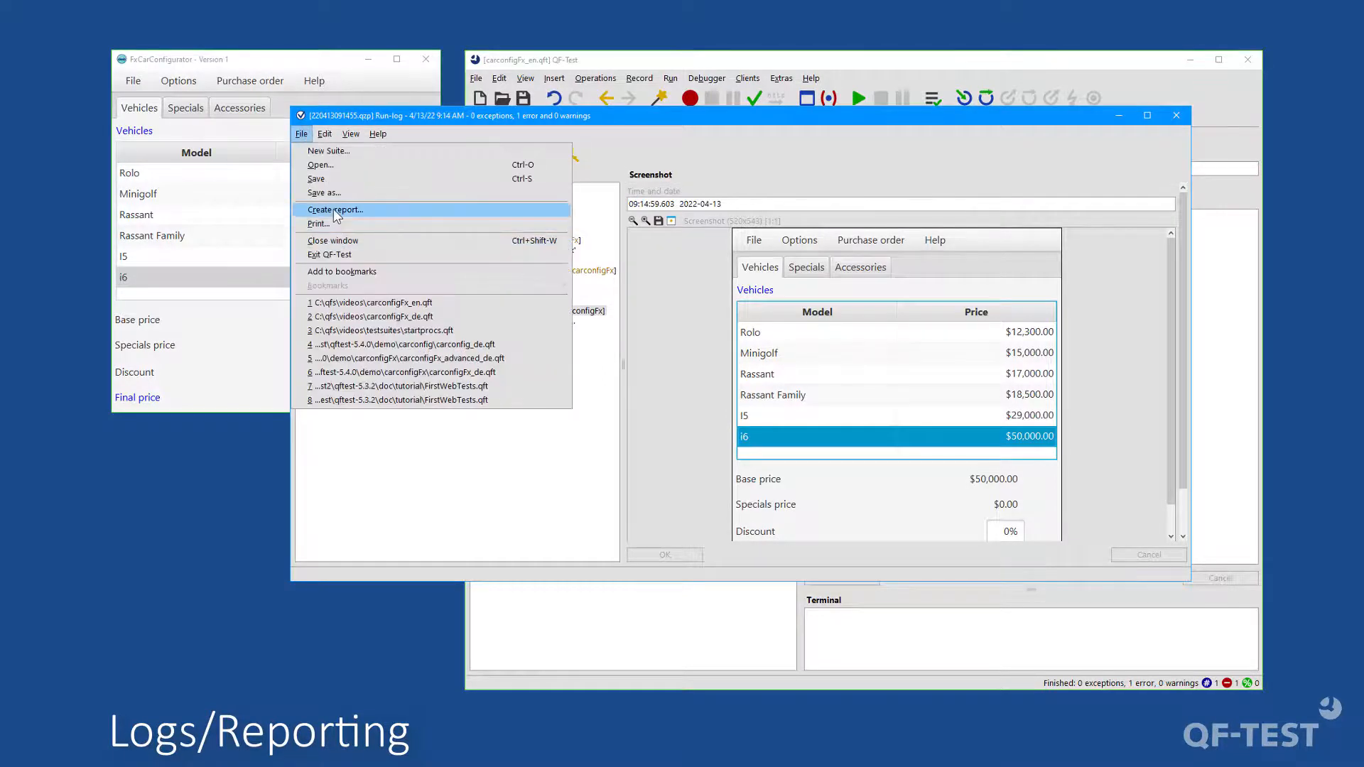
{"action": "left_click", "coordinate": [335, 209]}
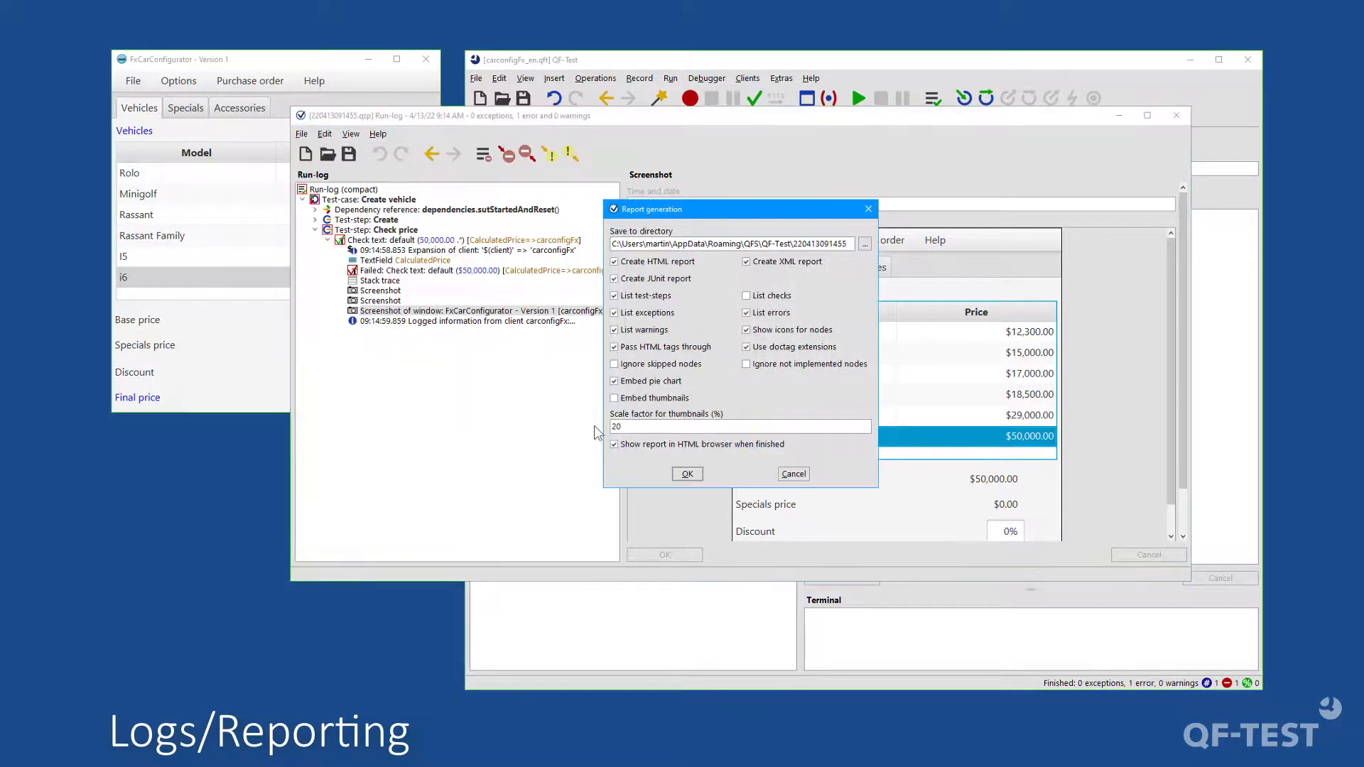
{"action": "left_click", "coordinate": [687, 473]}
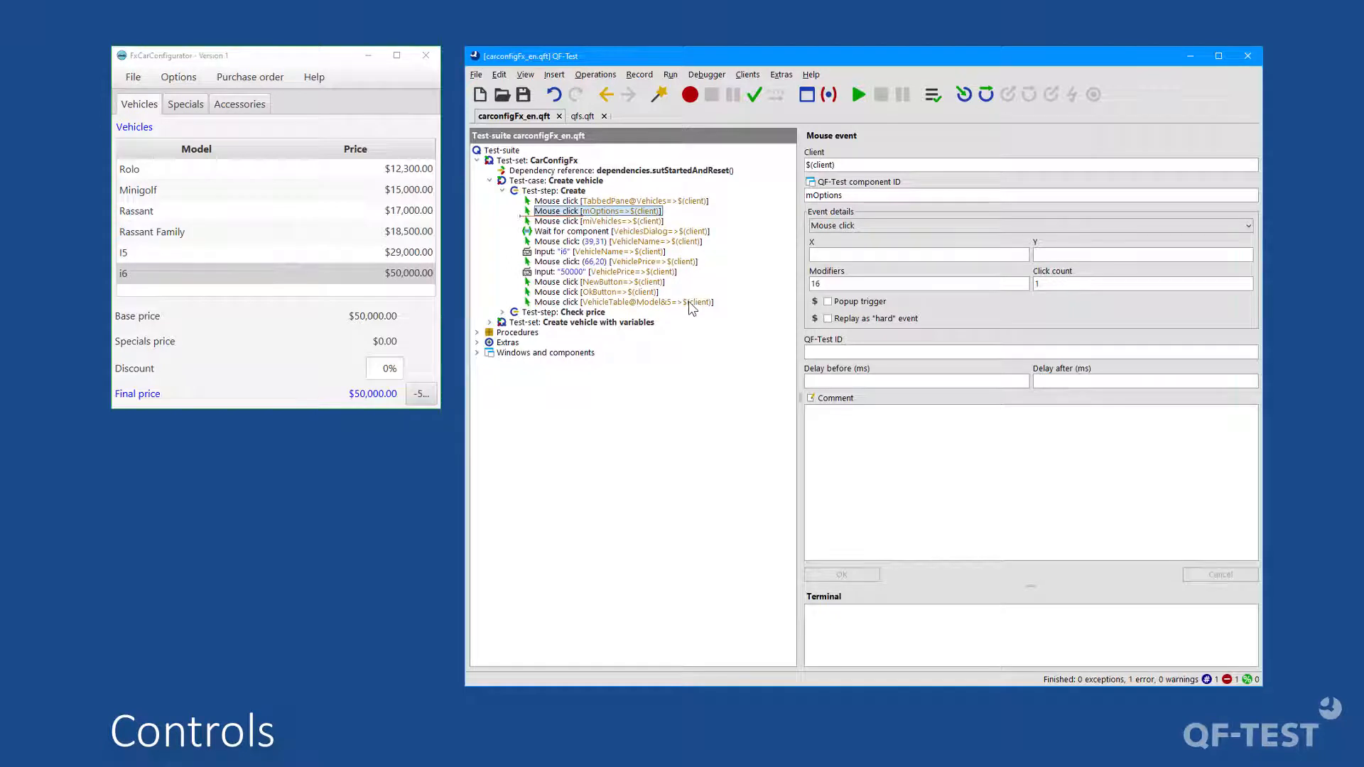
Display the Mouse event details of the 'Mouse click [mOptions]' node
{"action": "left_click", "coordinate": [627, 302]}
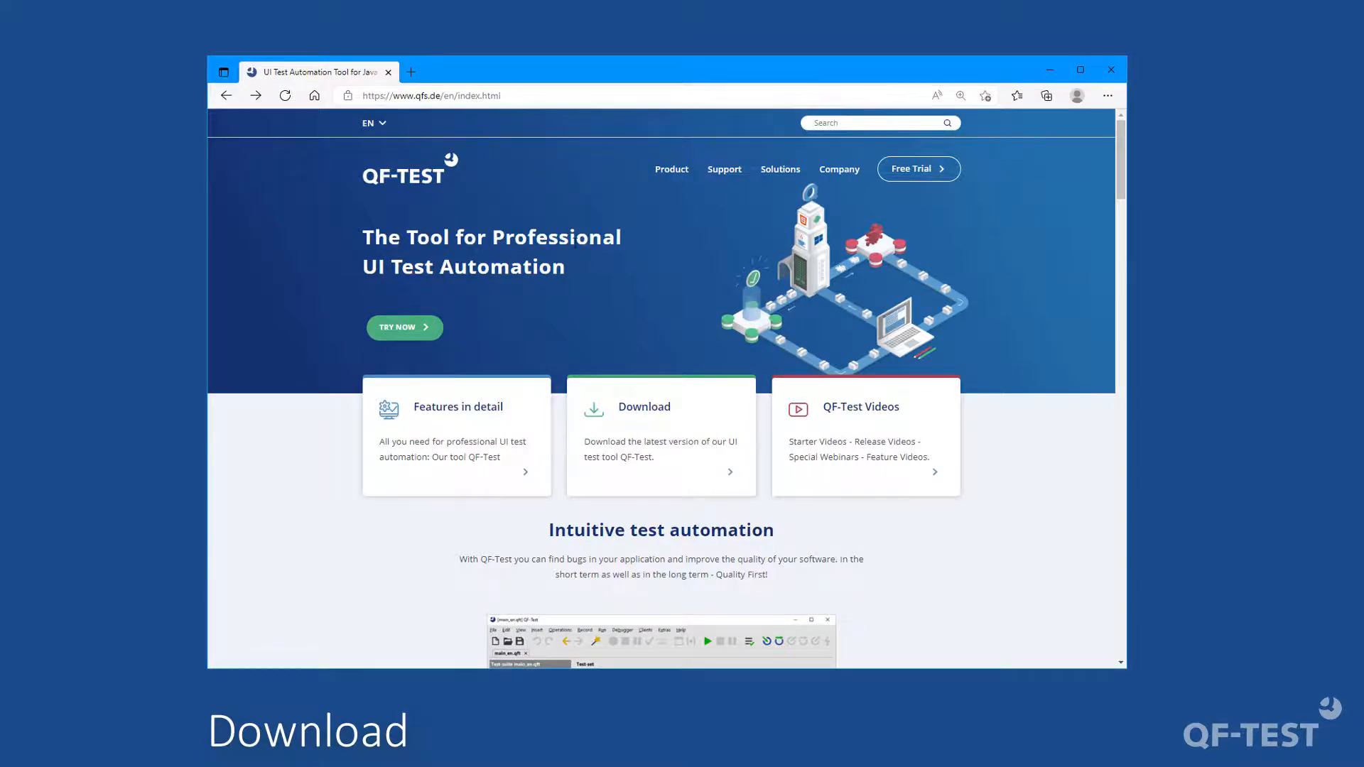
Open the Download page on qfs.de and scroll to the 5.4.3 download table
{"action": "left_click", "coordinate": [661, 437]}
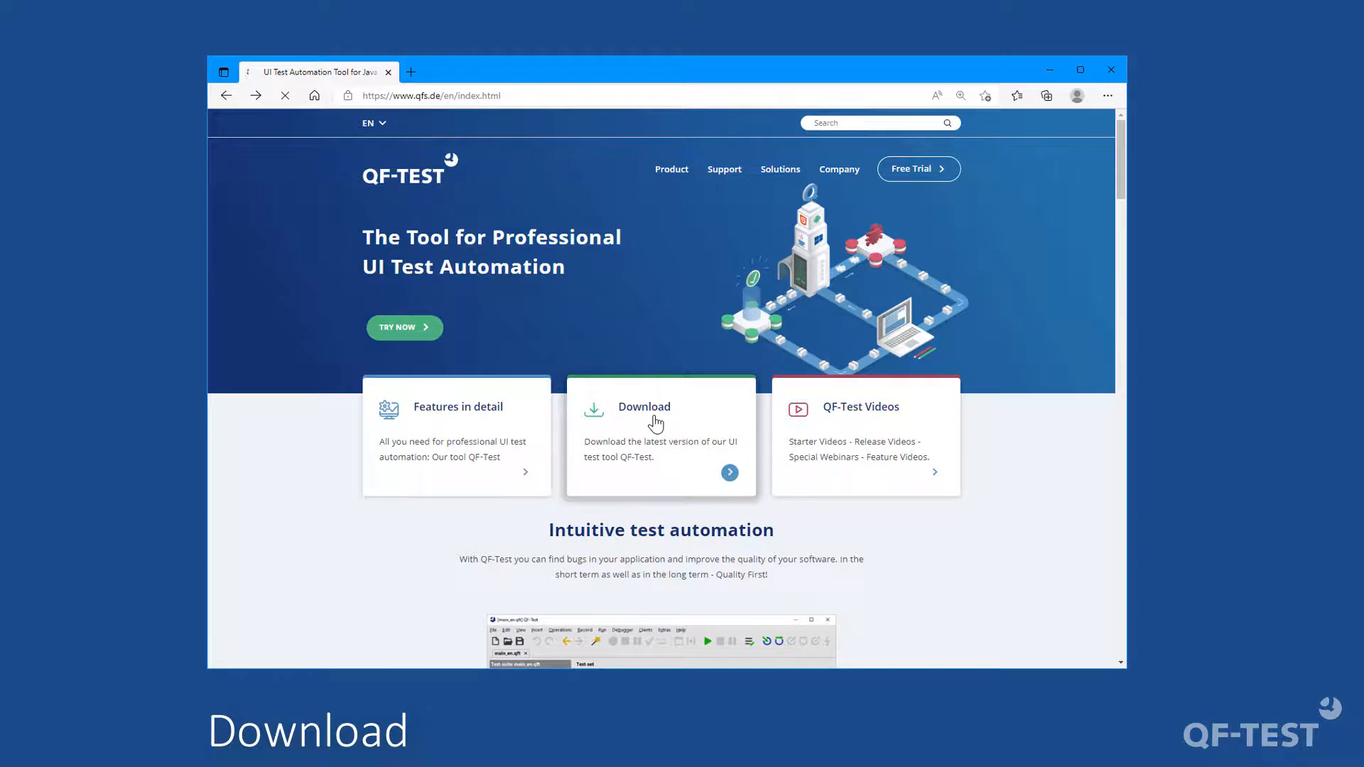
{"action": "left_click", "coordinate": [644, 406]}
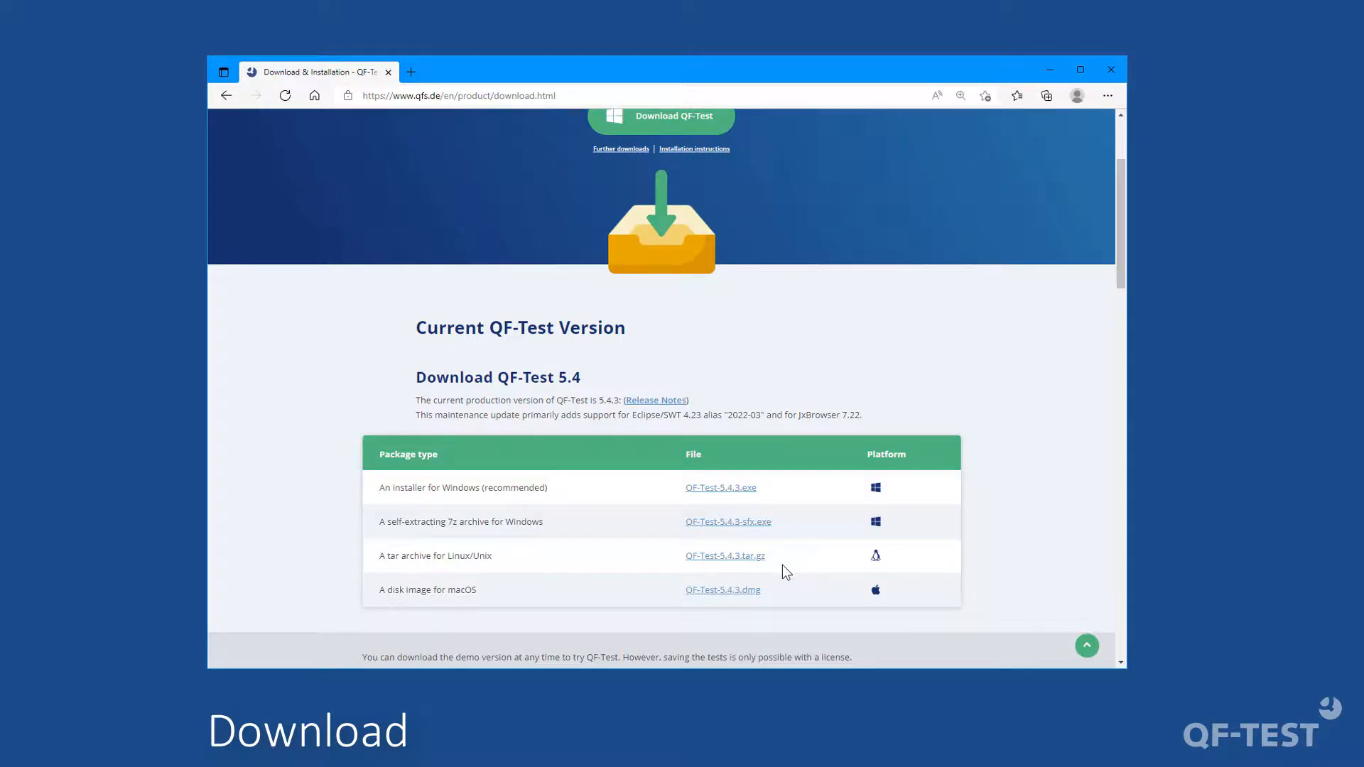
{"action": "scroll", "scroll_direction": "down", "scroll_amount": 3}
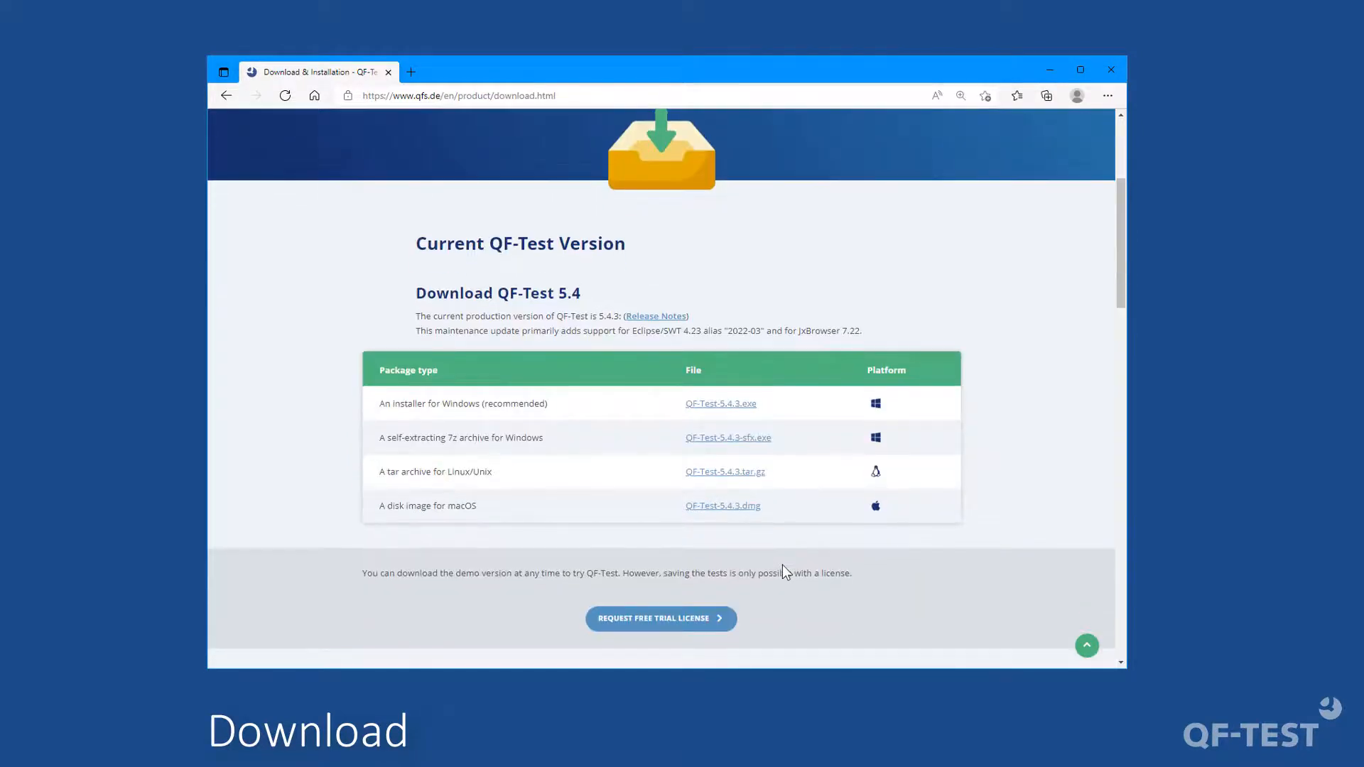